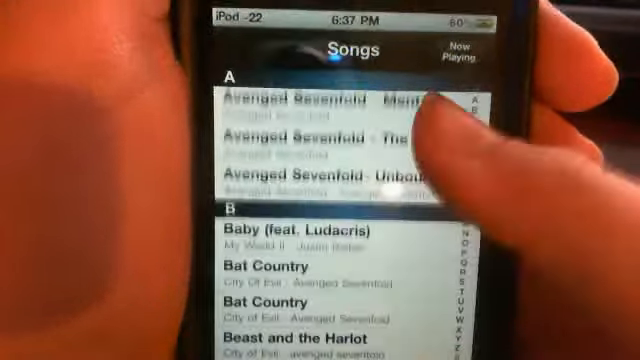
Step: Scroll the Songs list through the B songs, then return to the home screen
scroll("down", 3)
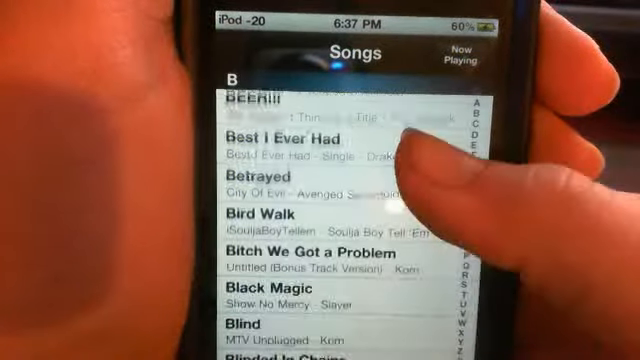
key("home")
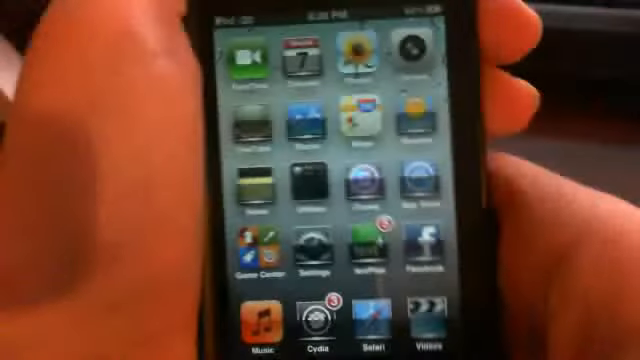